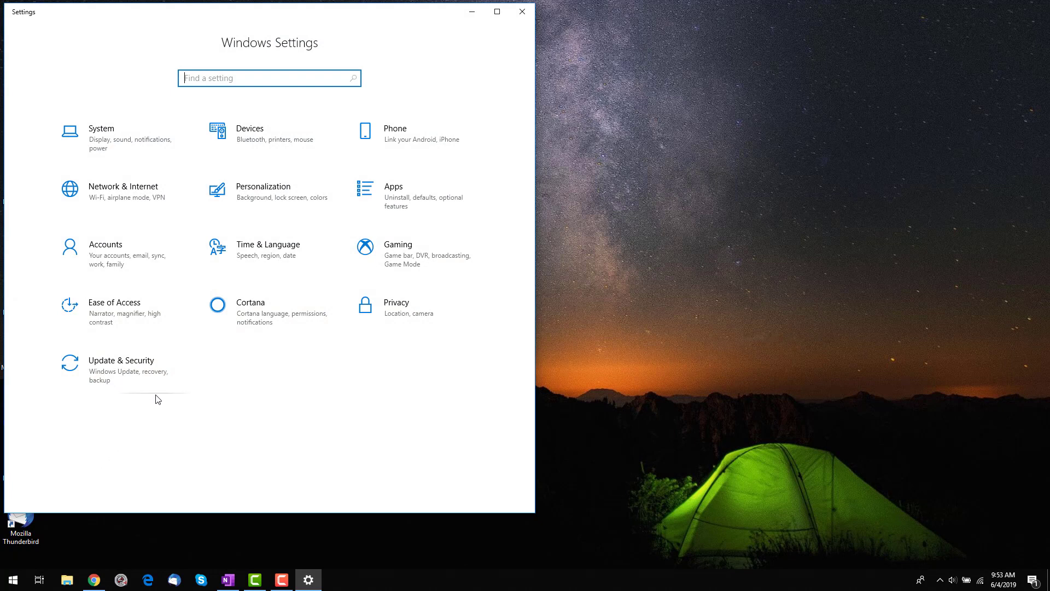
# Open Update & Security and its Activation page showing Windows 10 S.
pyautogui.click(121, 359)
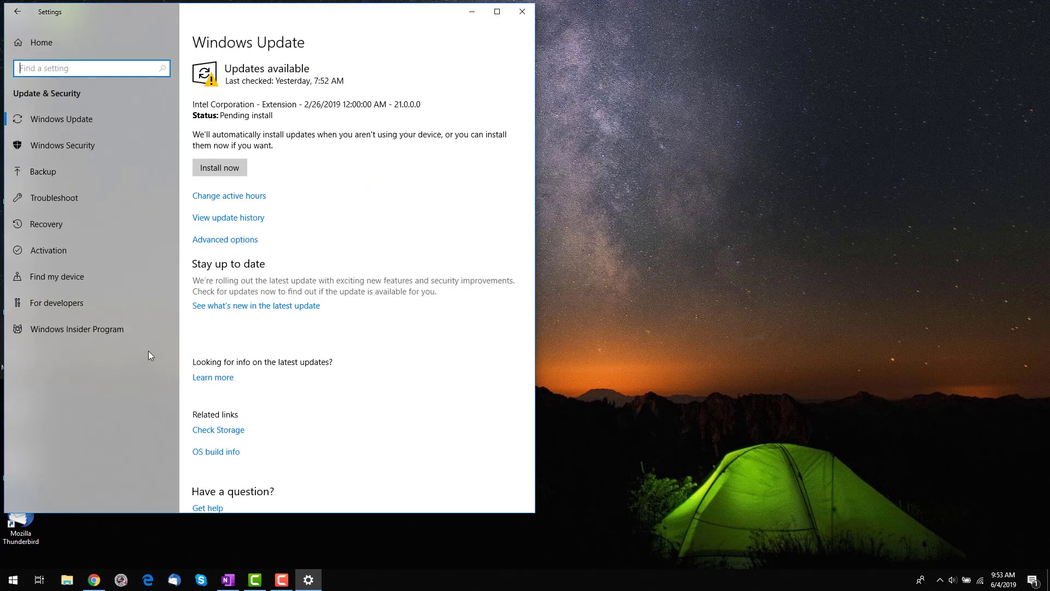
pyautogui.click(48, 250)
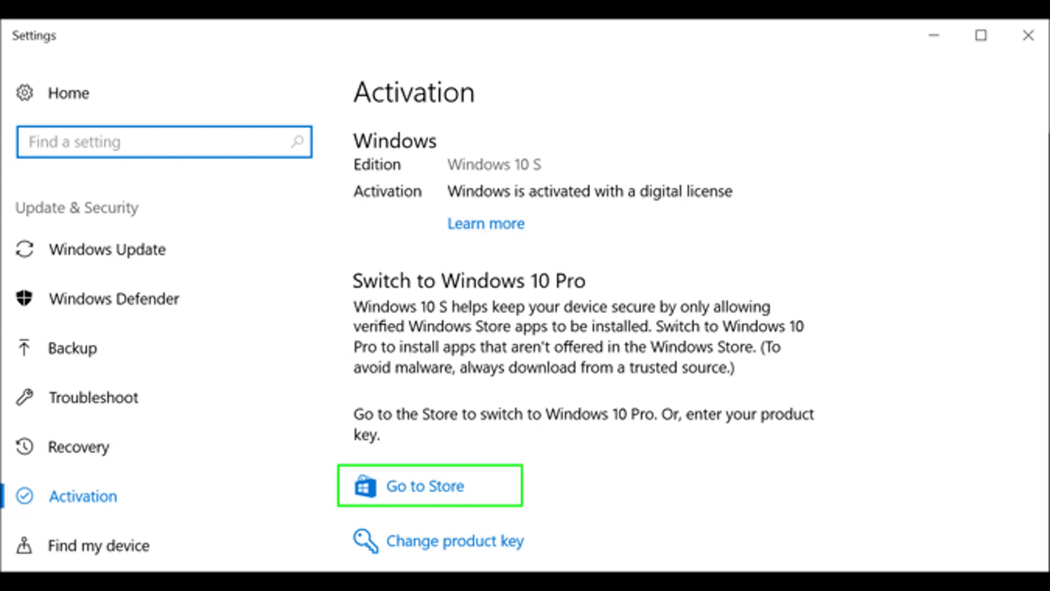
# Follow the 'Switching out of S mode' article to the Store's Switch out of S mode page.
pyautogui.click(426, 486)
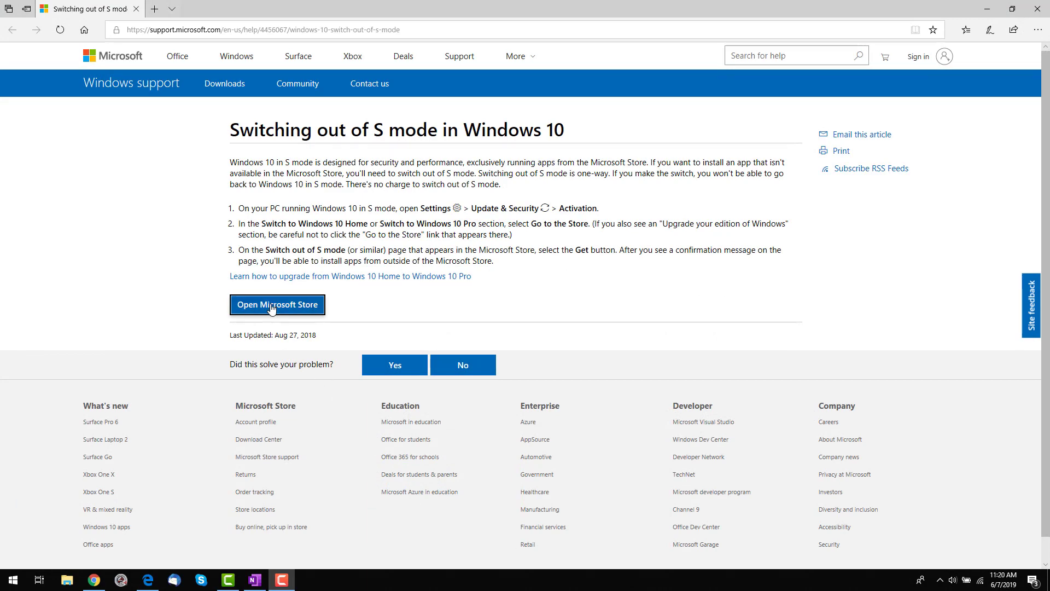
pyautogui.click(277, 304)
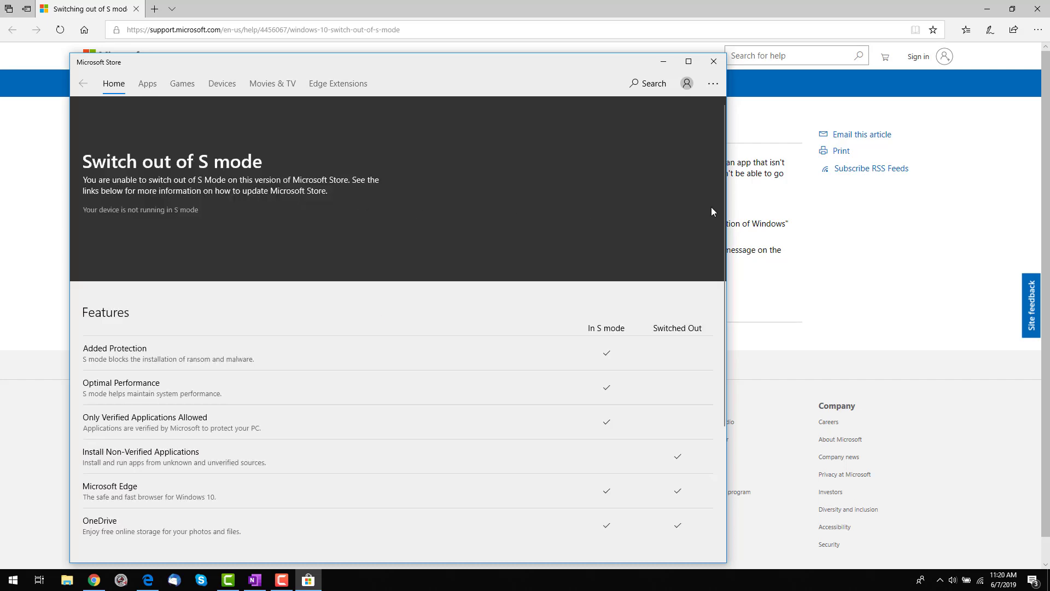
pyautogui.scroll(-3)
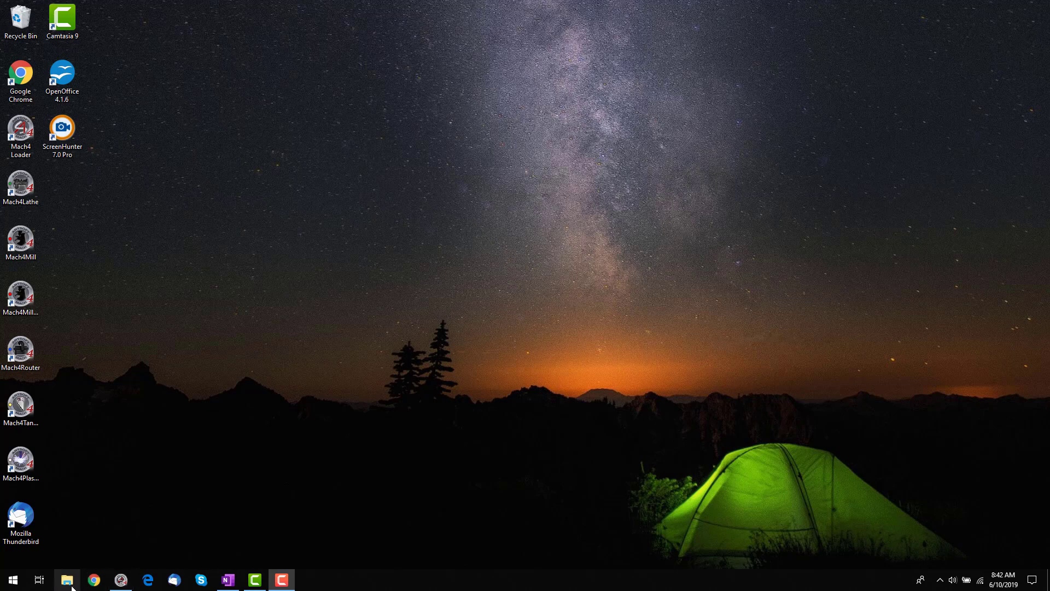
pyautogui.moveTo(66, 580)
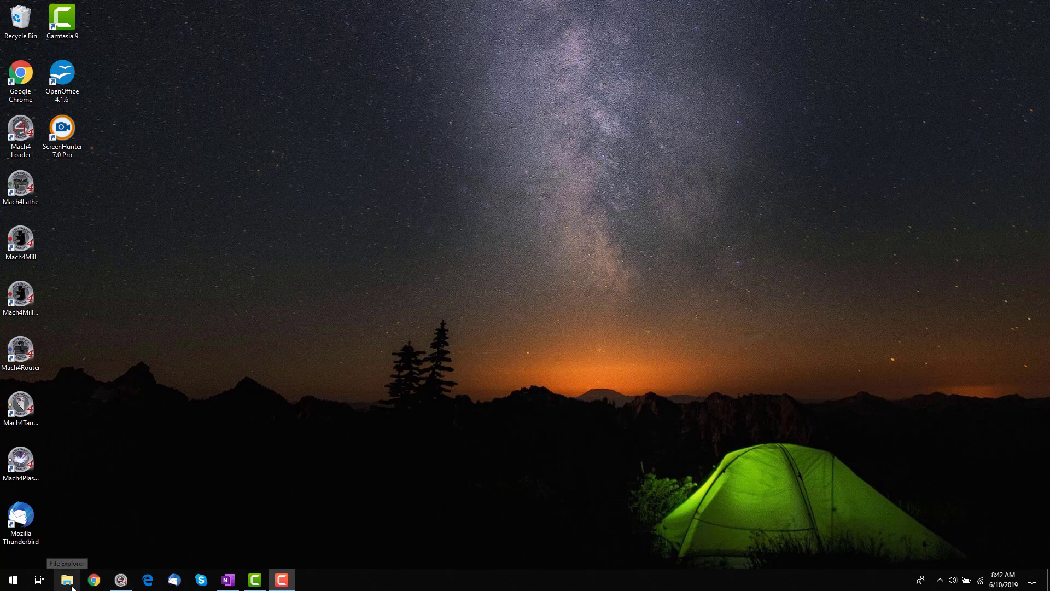
# Launch File Explorer and show the folders of the Windows (C:) drive.
pyautogui.click(66, 579)
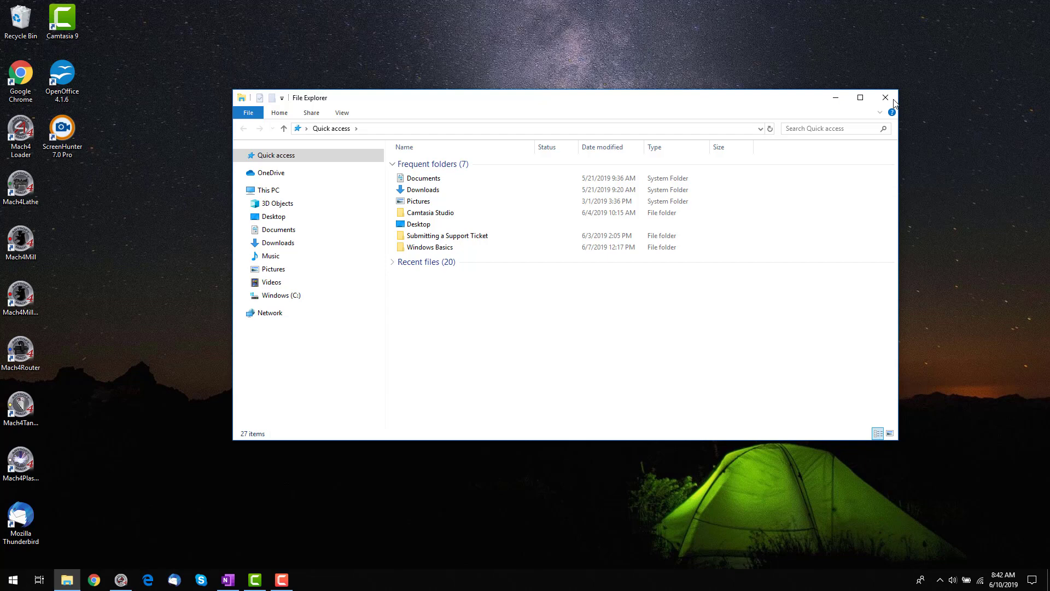
pyautogui.click(12, 579)
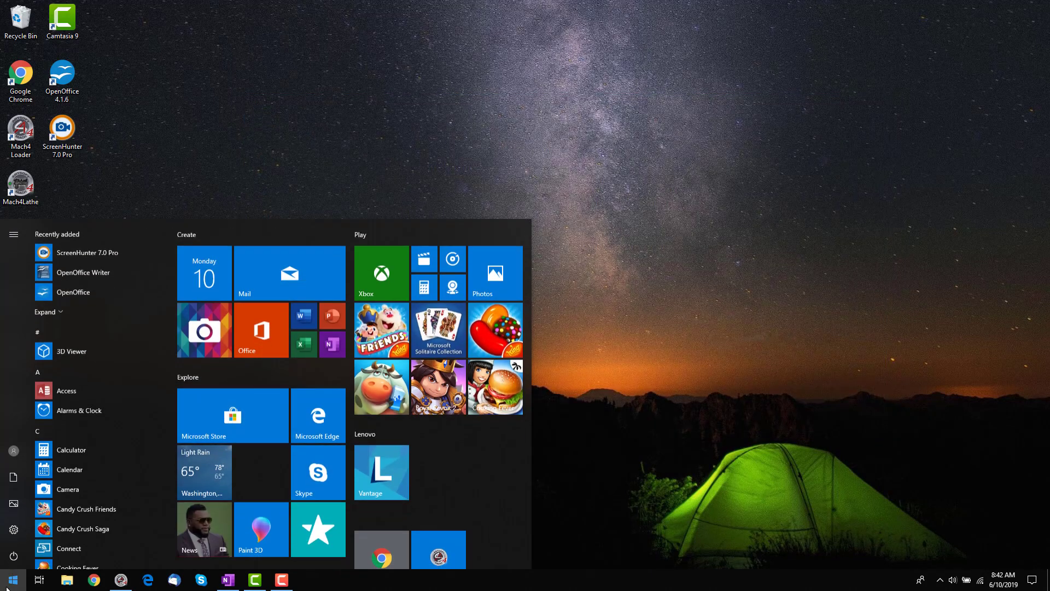
pyautogui.write('file ex')
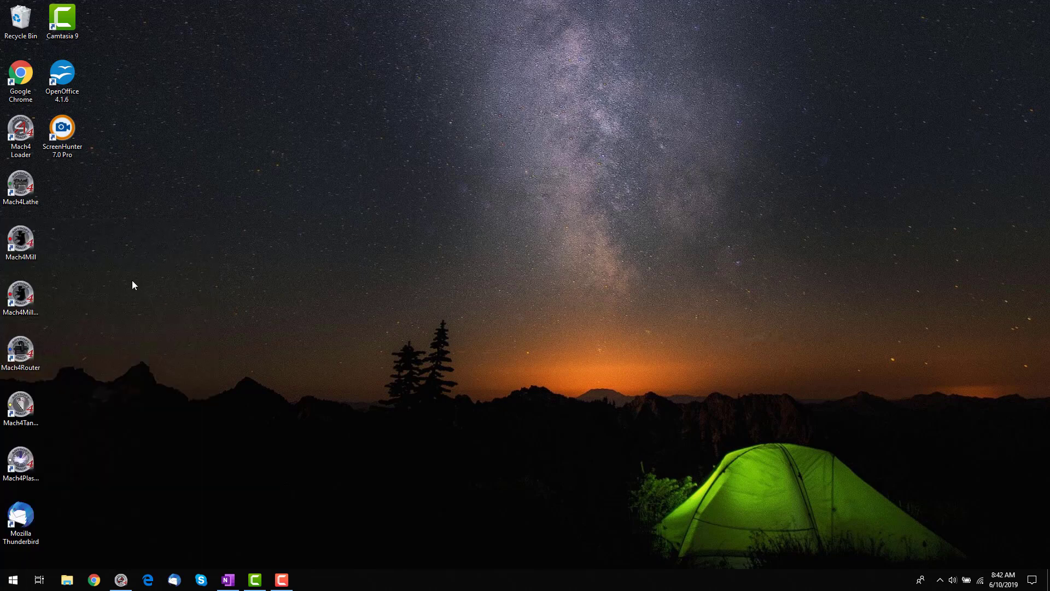
pyautogui.click(66, 579)
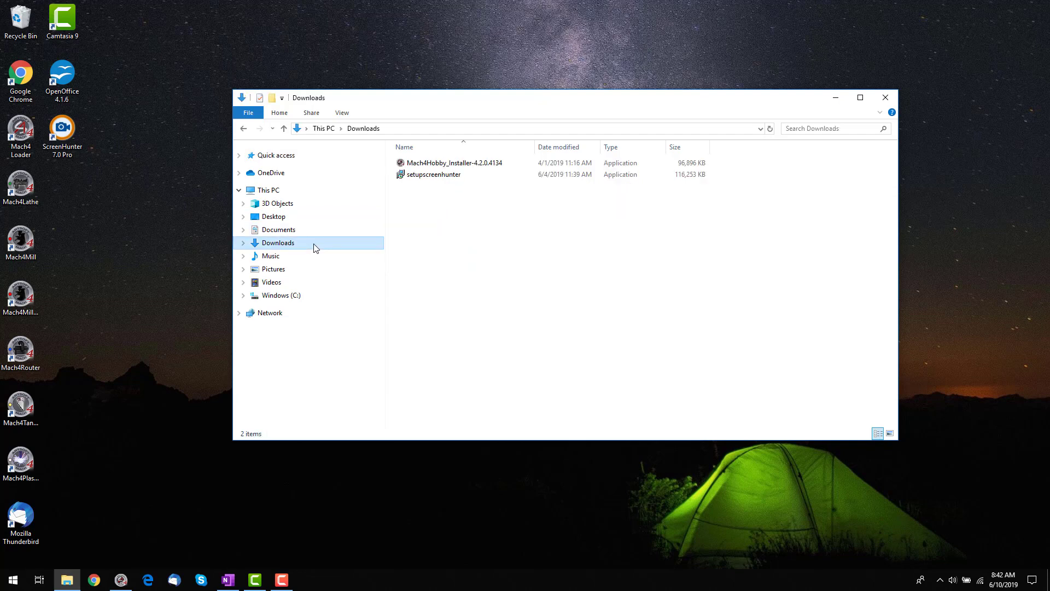
pyautogui.moveTo(334, 257)
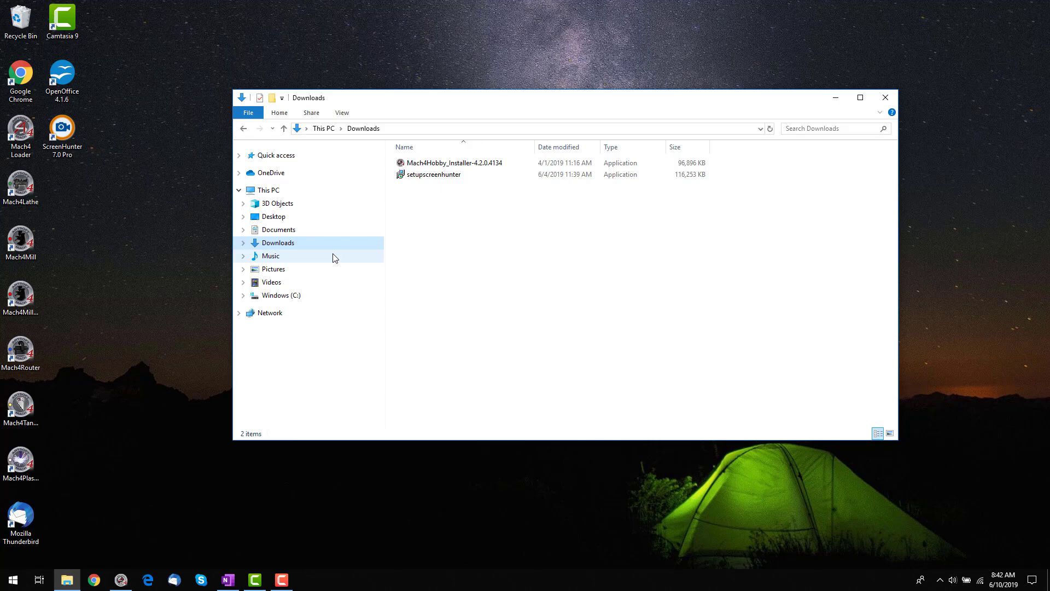
pyautogui.click(281, 295)
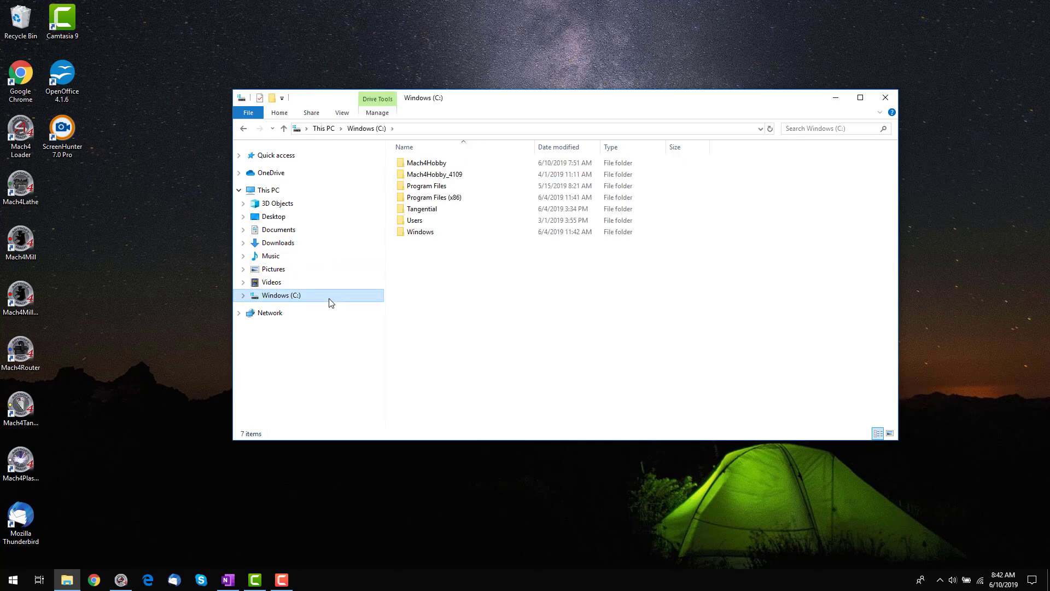
pyautogui.moveTo(328, 203)
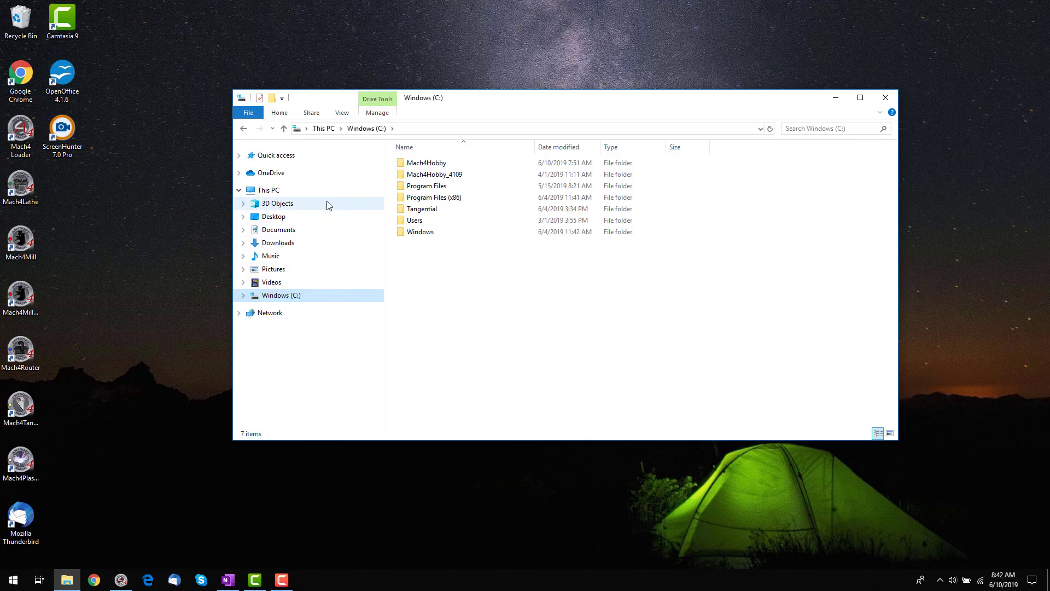
# Search This PC for 'mach4 hobby license' and copy the resulting license file.
pyautogui.click(268, 190)
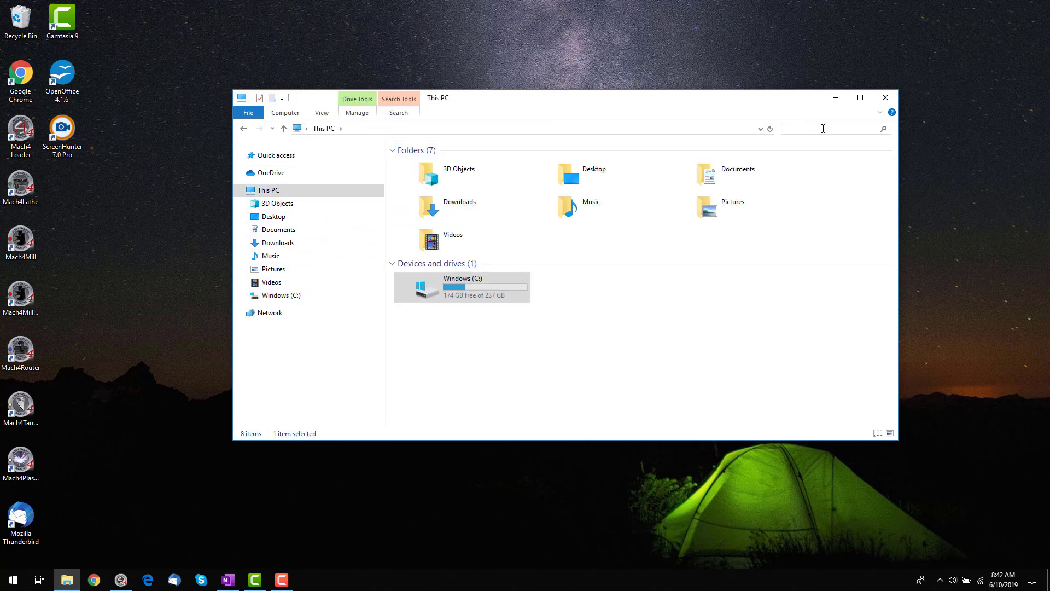
pyautogui.write('mach4 hobby licn')
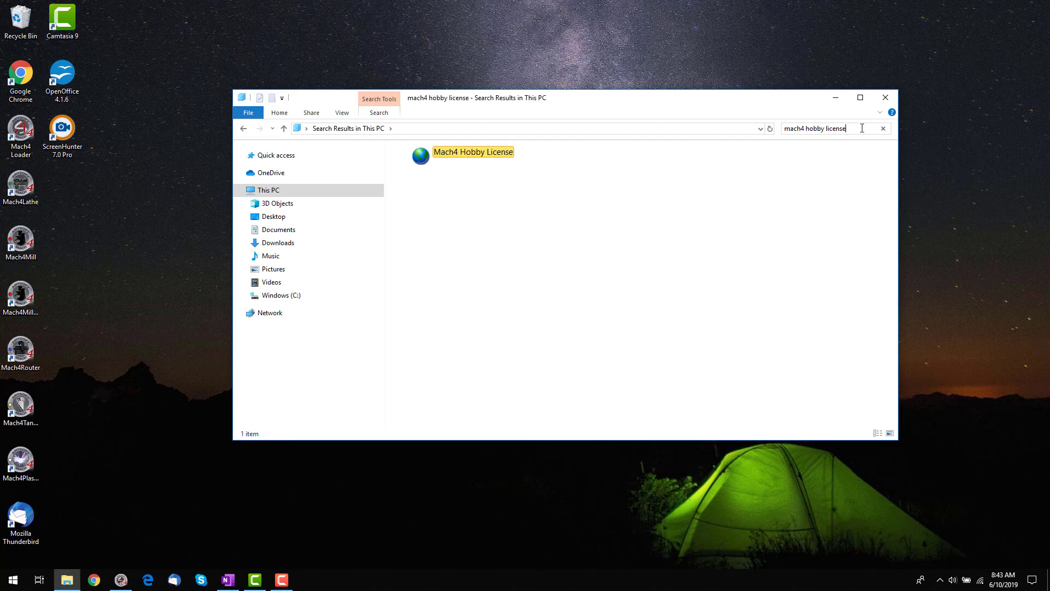
pyautogui.rightClick(472, 156)
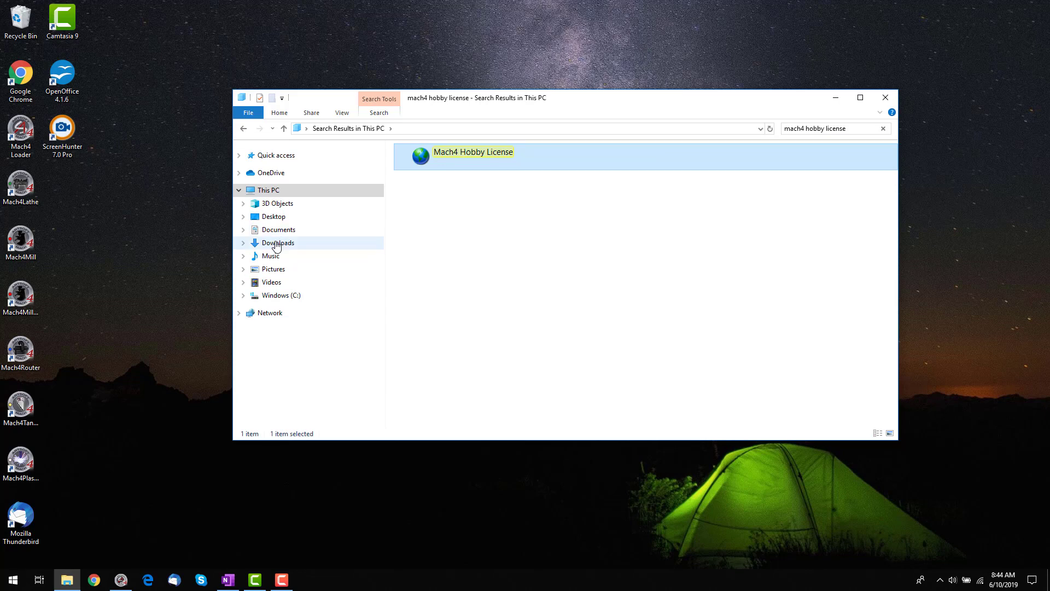
# Paste the license file into C:\Mach4Hobby\Licenses and close File Explorer.
pyautogui.click(280, 295)
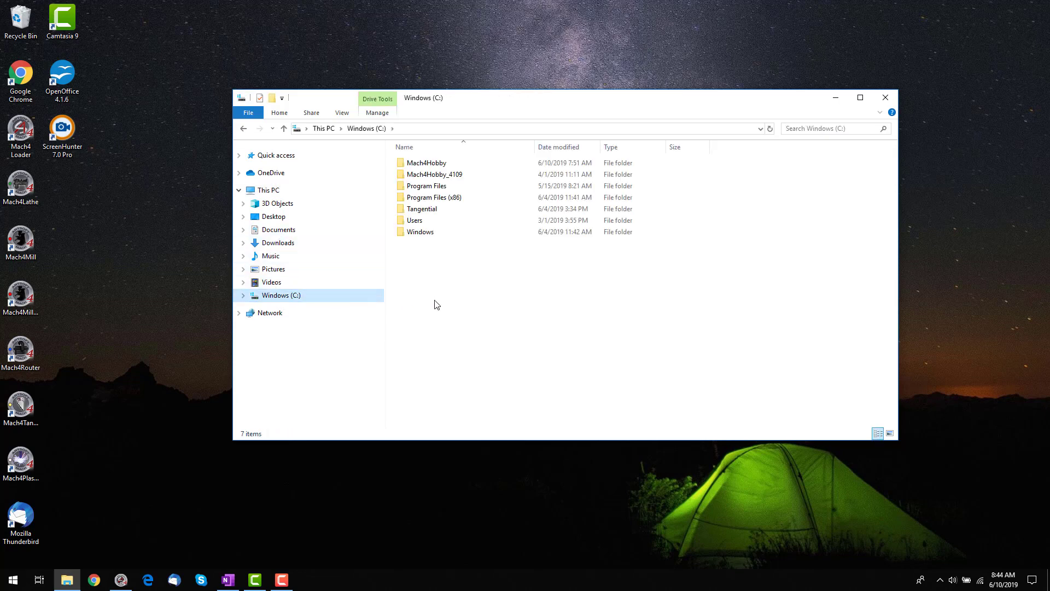
pyautogui.click(425, 163)
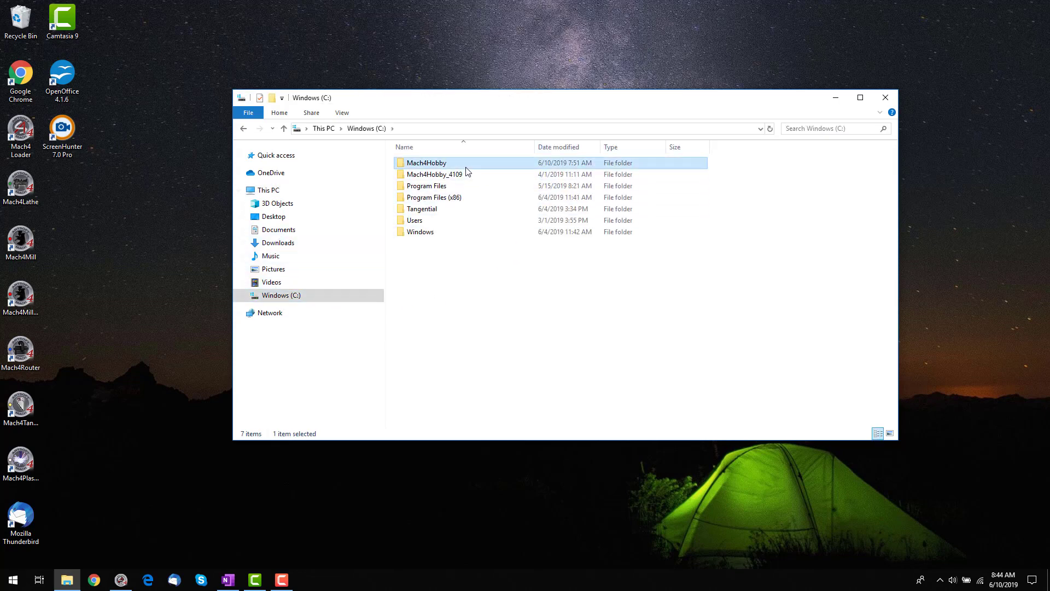
pyautogui.doubleClick(426, 163)
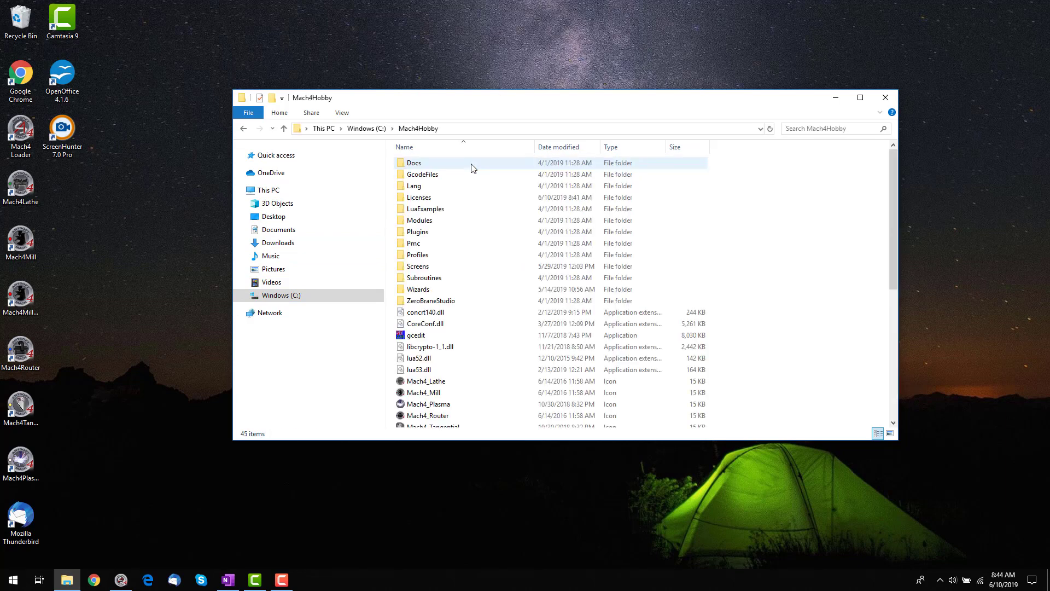
pyautogui.doubleClick(418, 197)
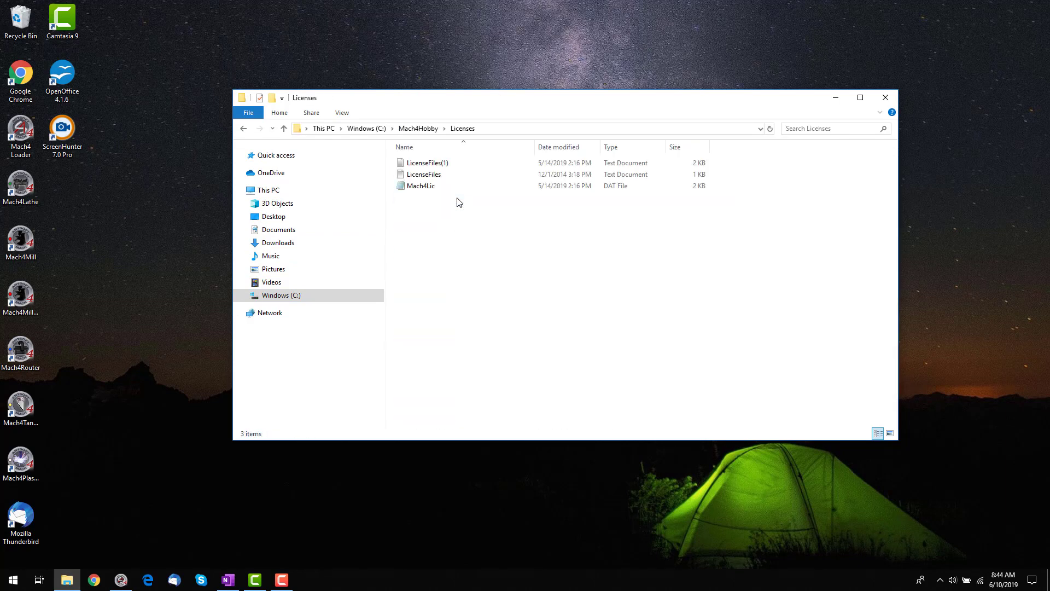
pyautogui.rightClick(459, 202)
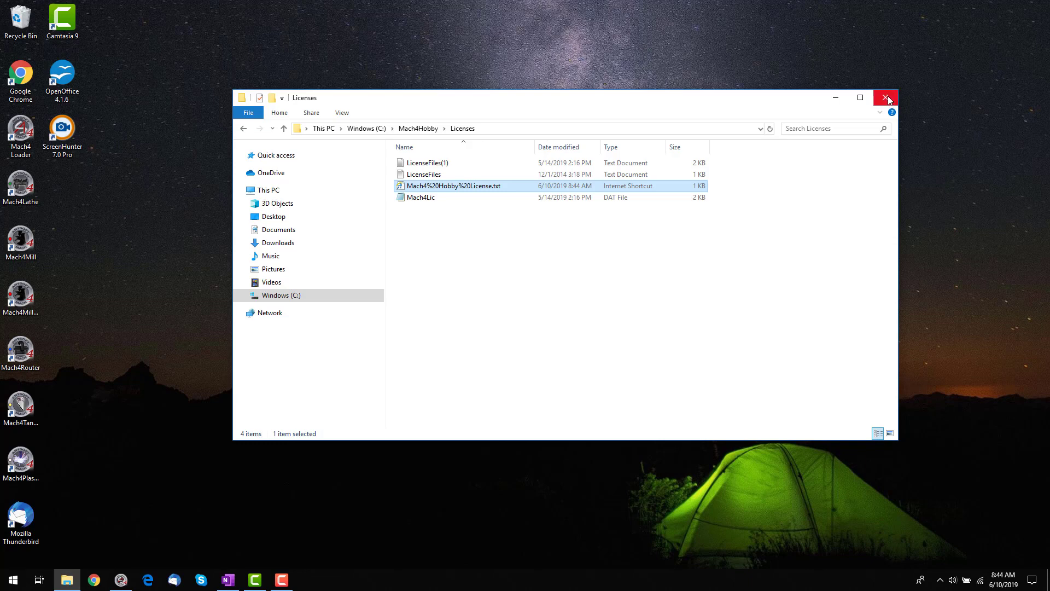
pyautogui.click(886, 97)
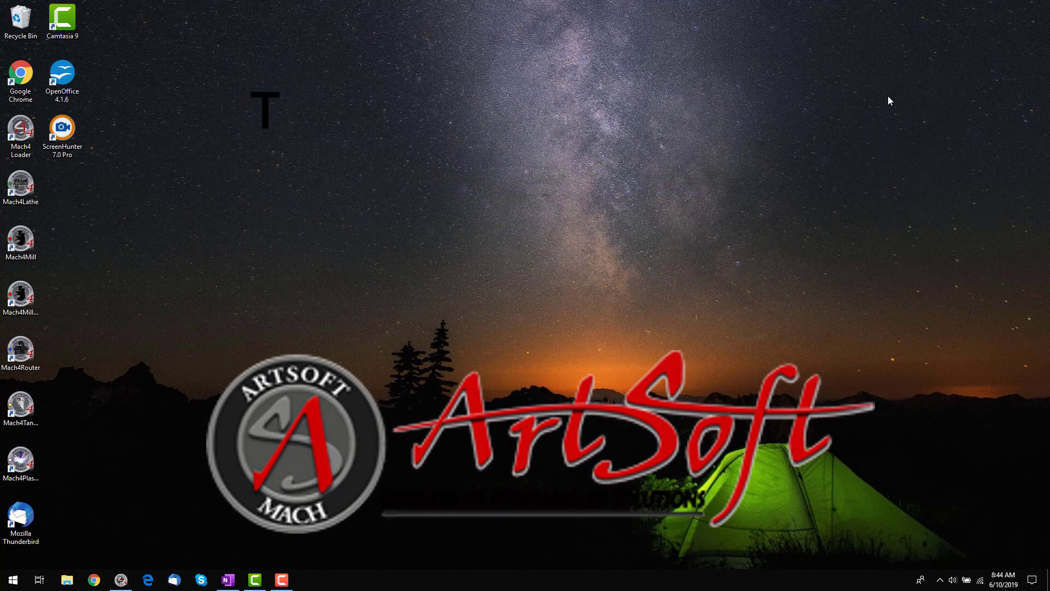